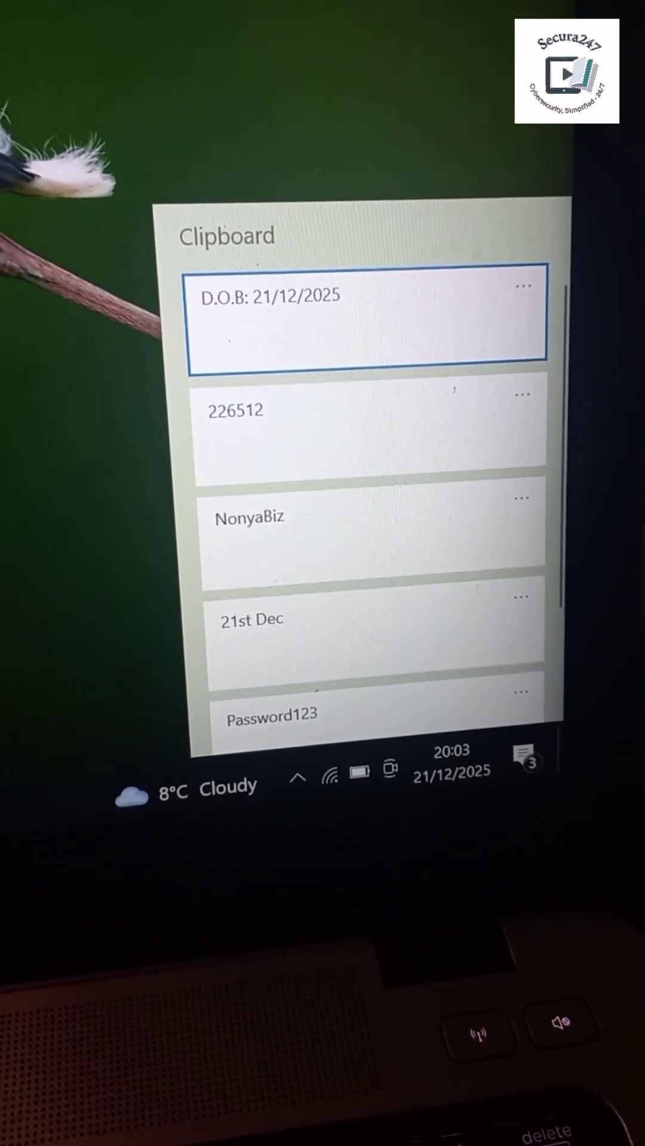
Search 'CLIP' from the taskbar and land on the Clipboard settings page.
{"action": "scroll", "scroll_direction": "down", "scroll_amount": 3}
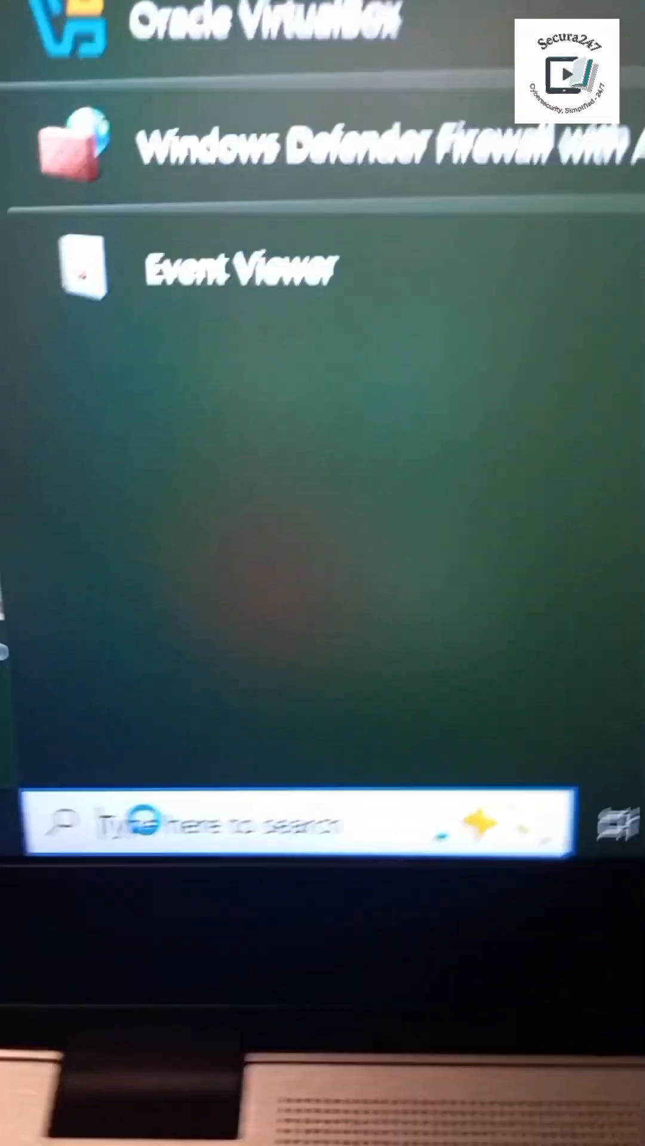
{"action": "type", "text": "CLIP"}
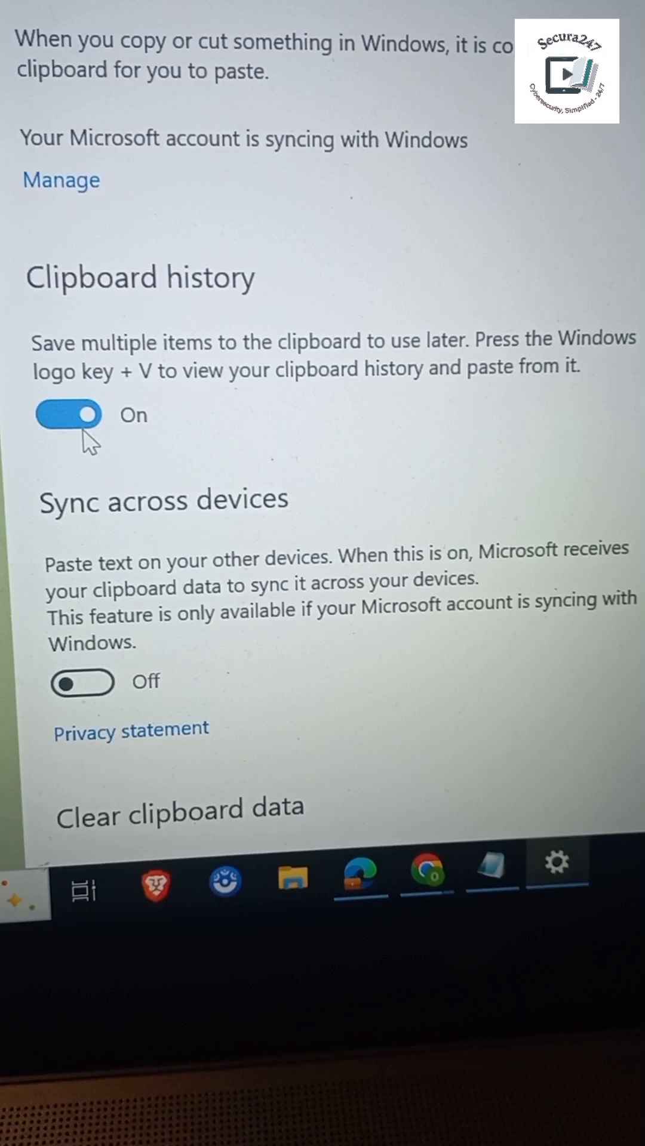
Switch the Clipboard history toggle from On to Off.
{"action": "left_click", "coordinate": [67, 415]}
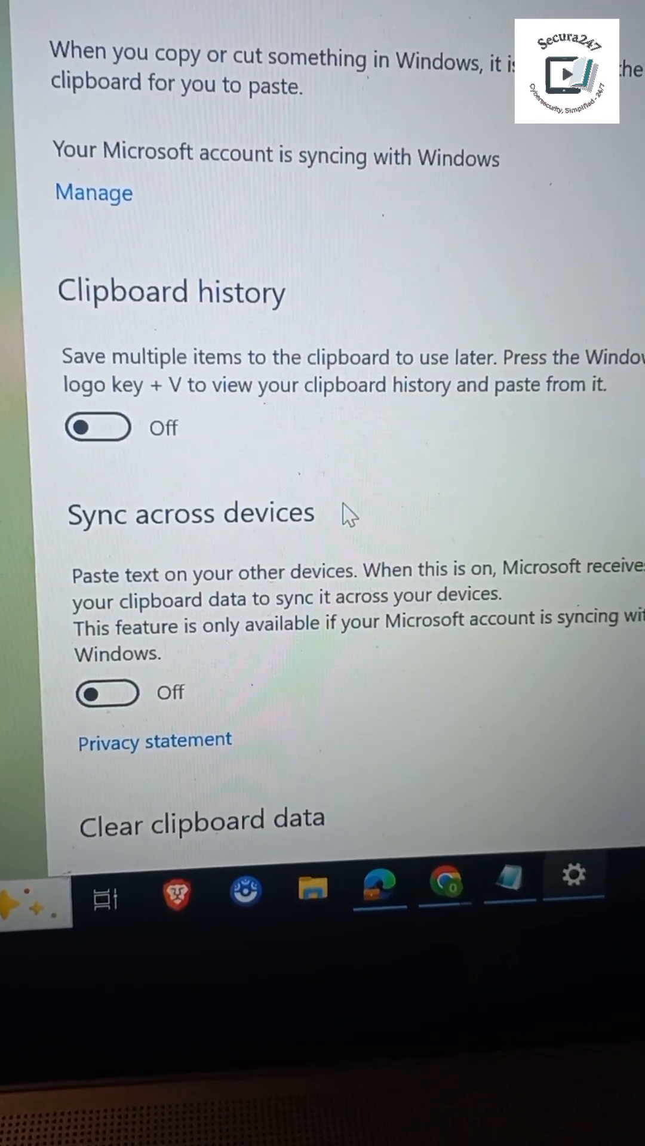